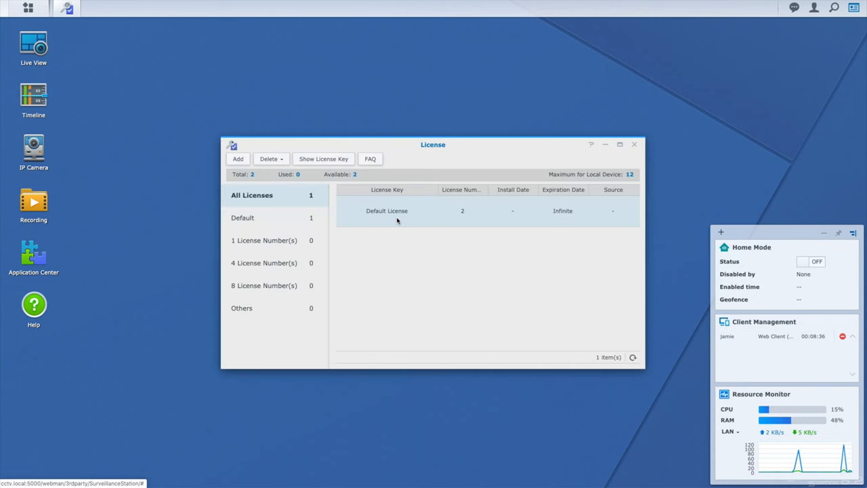
pyautogui.moveTo(607, 225)
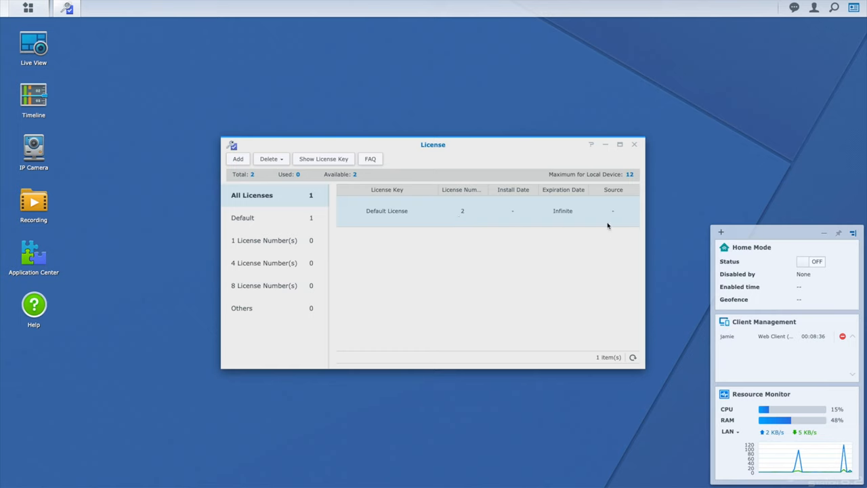
pyautogui.moveTo(355, 176)
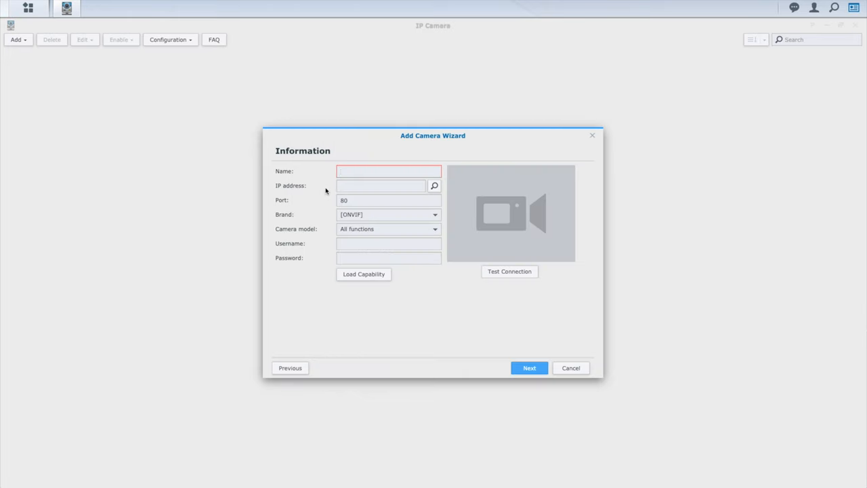
# Name the new camera Outside Kitchen and enter the IP address 10.0.0.90.
pyautogui.write('10')
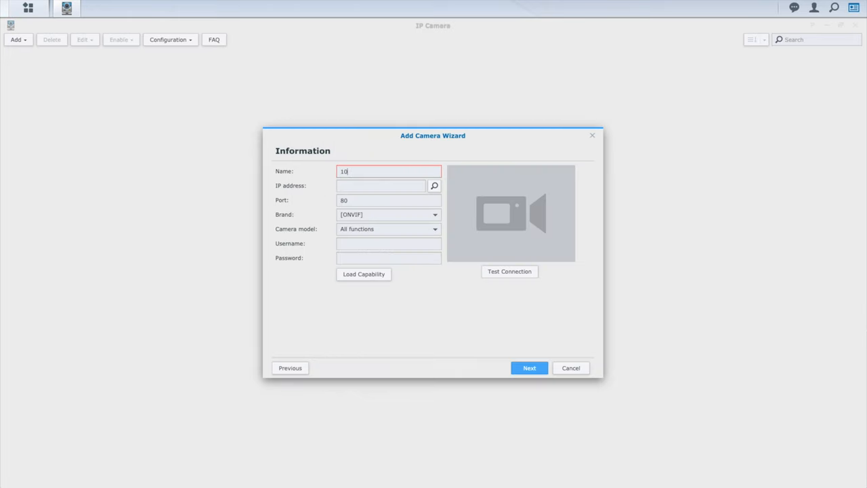
pyautogui.write('Outside')
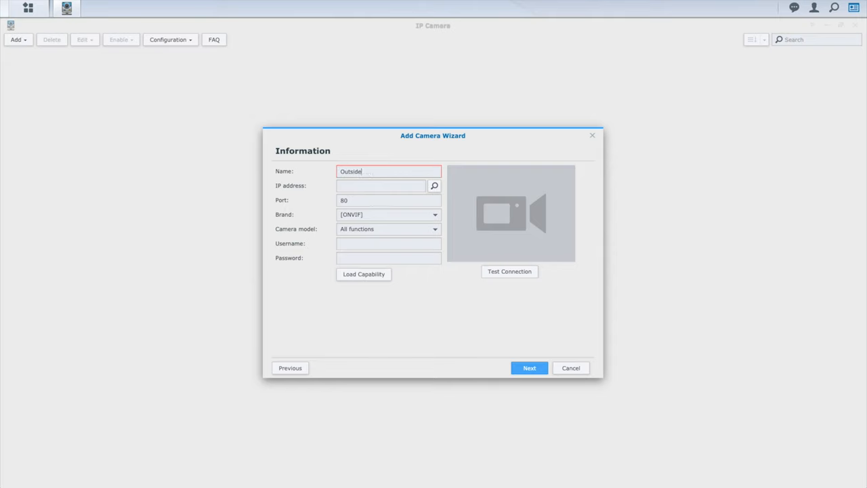
pyautogui.write('10.0.0.90')
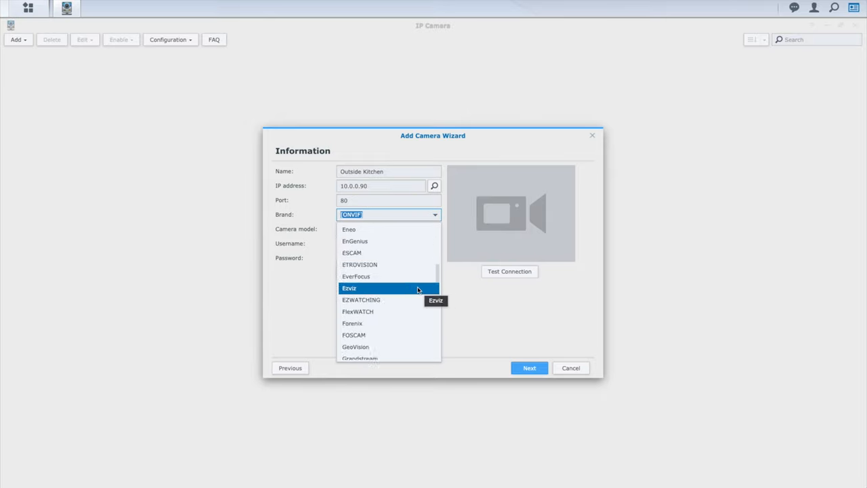
# Choose brand Reolink, model RLC-511 and the PAL TV standard for the camera.
pyautogui.scroll(-3)
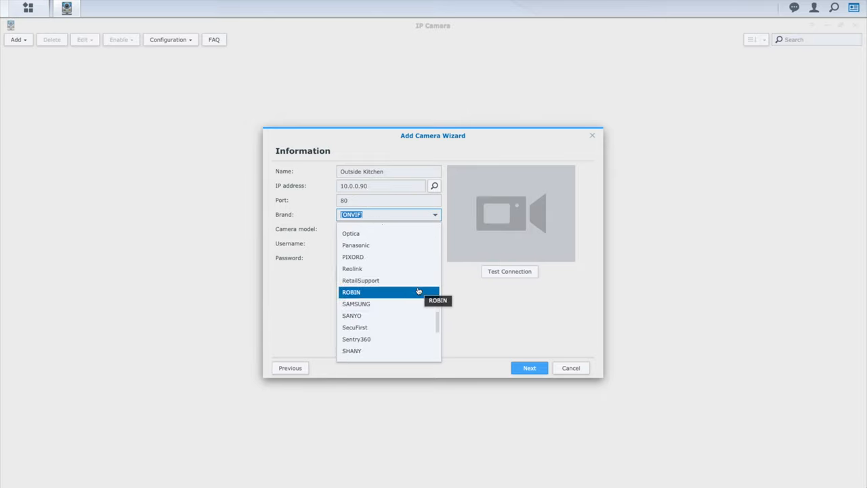
pyautogui.click(353, 269)
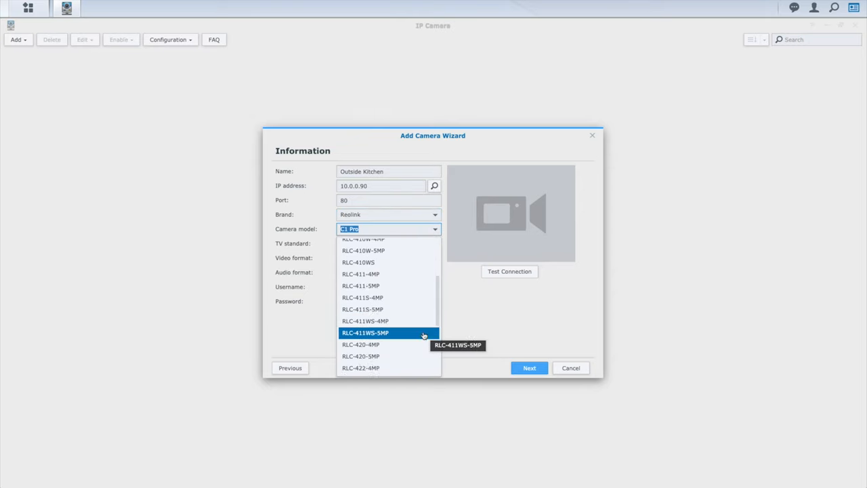
pyautogui.scroll(-3)
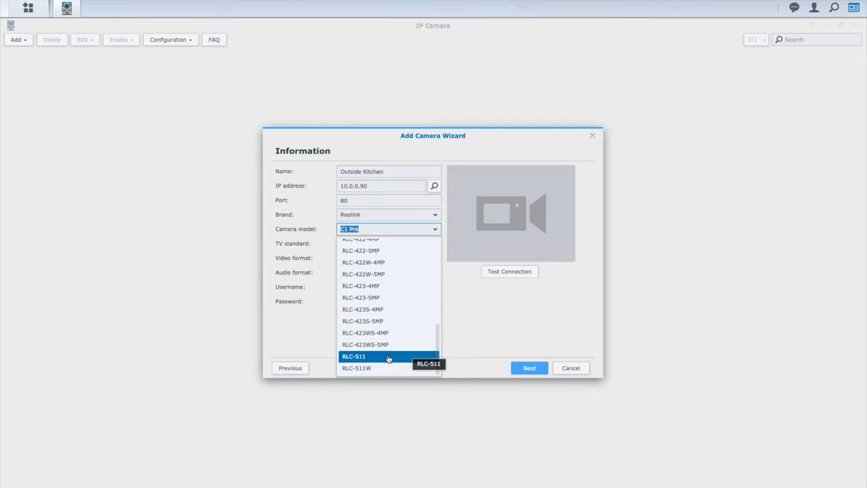
pyautogui.click(352, 355)
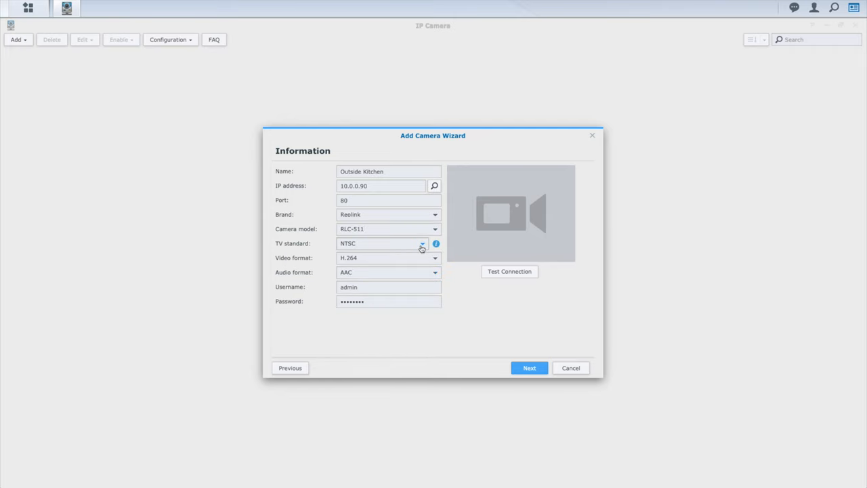
pyautogui.click(386, 242)
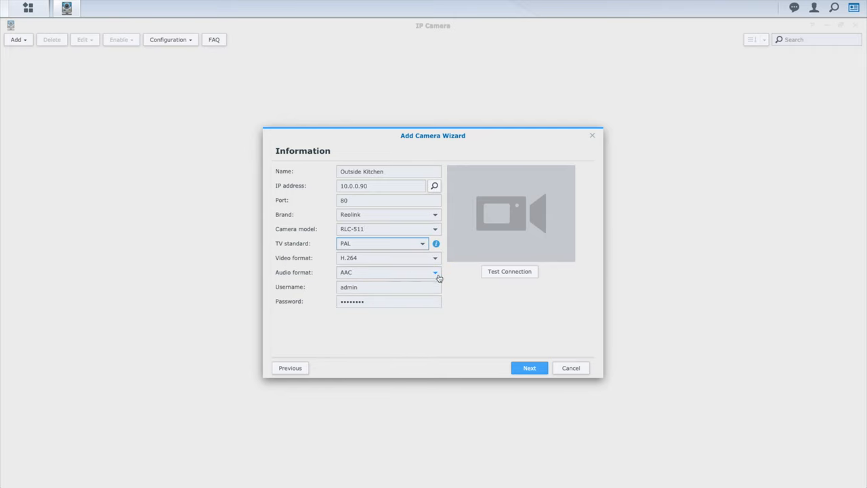
pyautogui.click(388, 301)
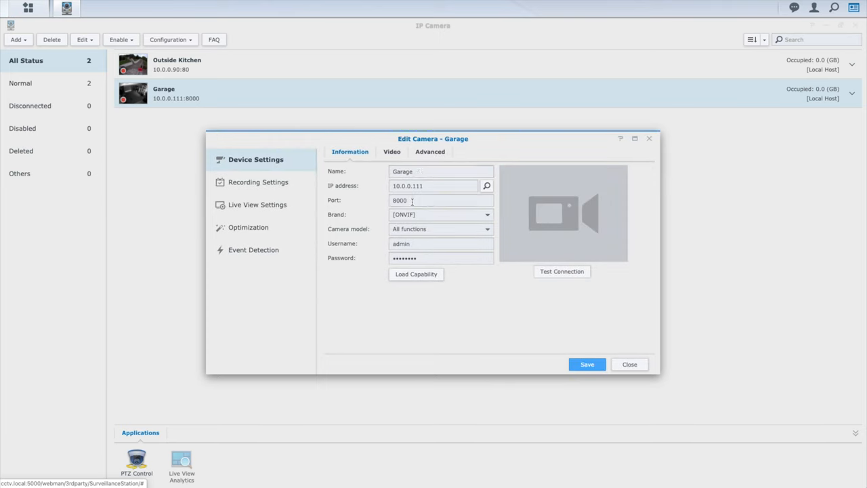
# Run a connection test to the Garage camera at 10.0.0.111 on port 8000.
pyautogui.click(561, 271)
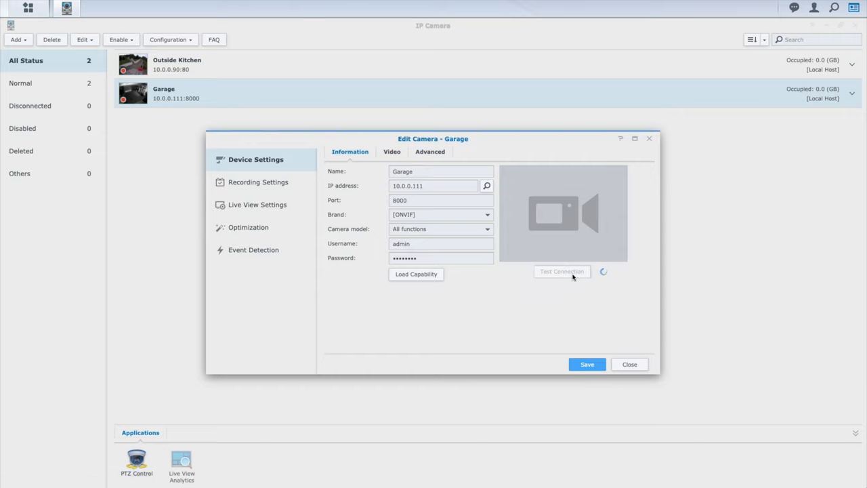